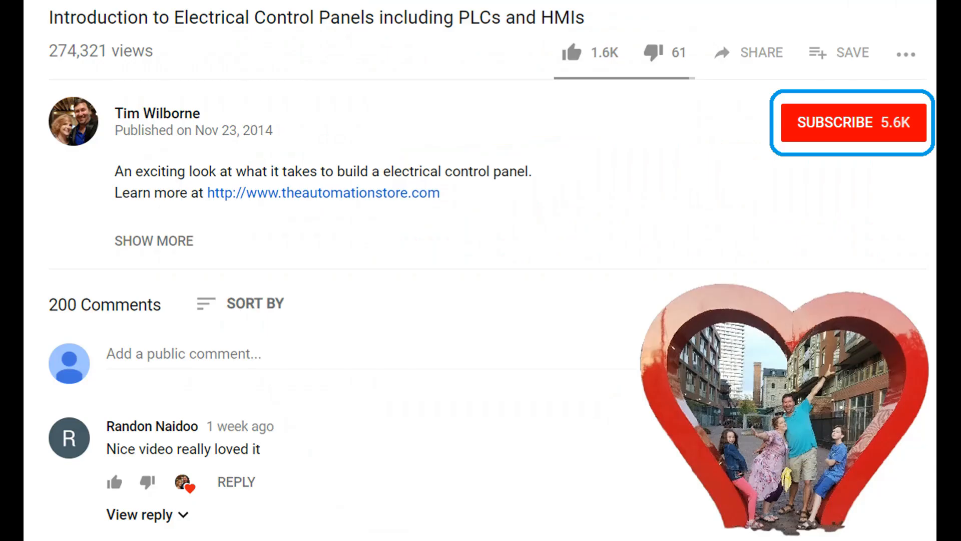
click(589, 53)
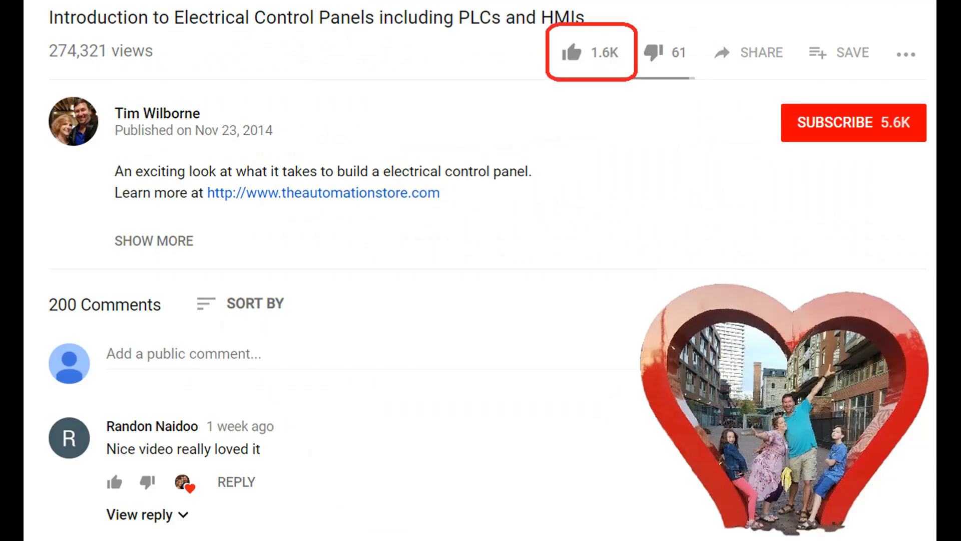